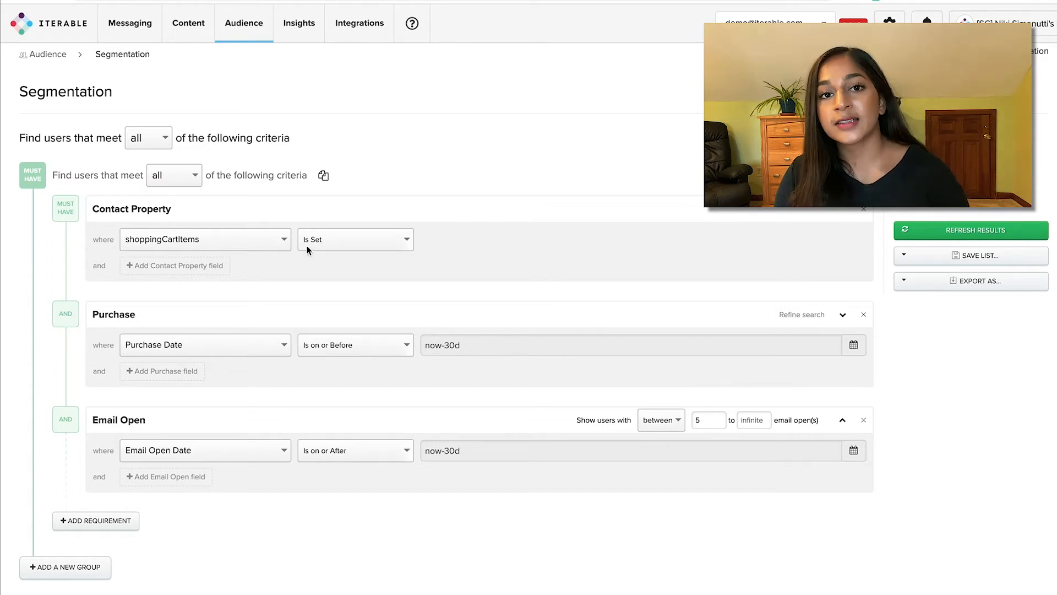
Keep the cart items condition set to Is Set
left_click(355, 239)
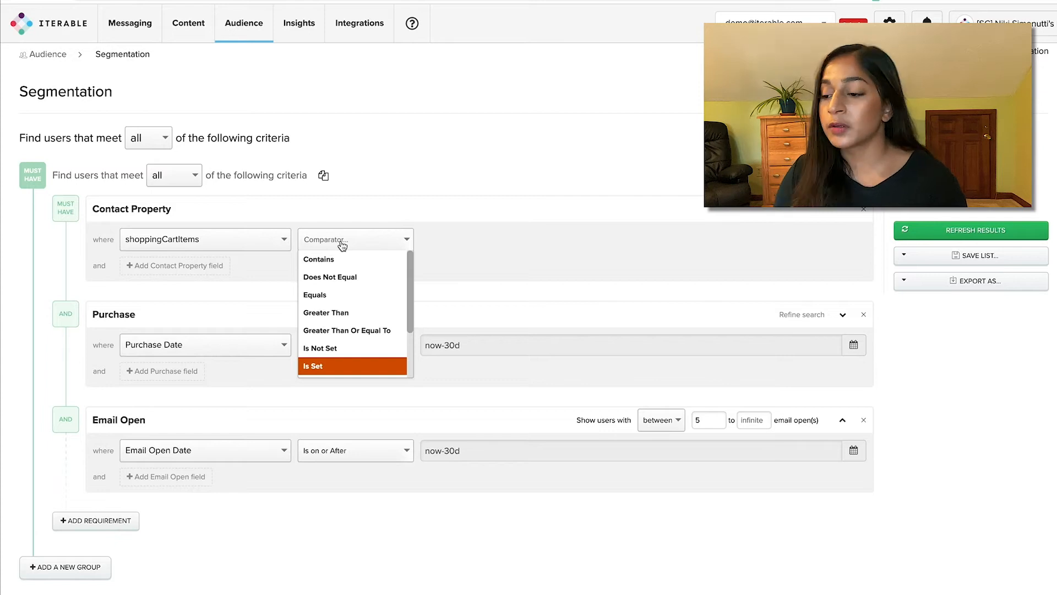
left_click(312, 366)
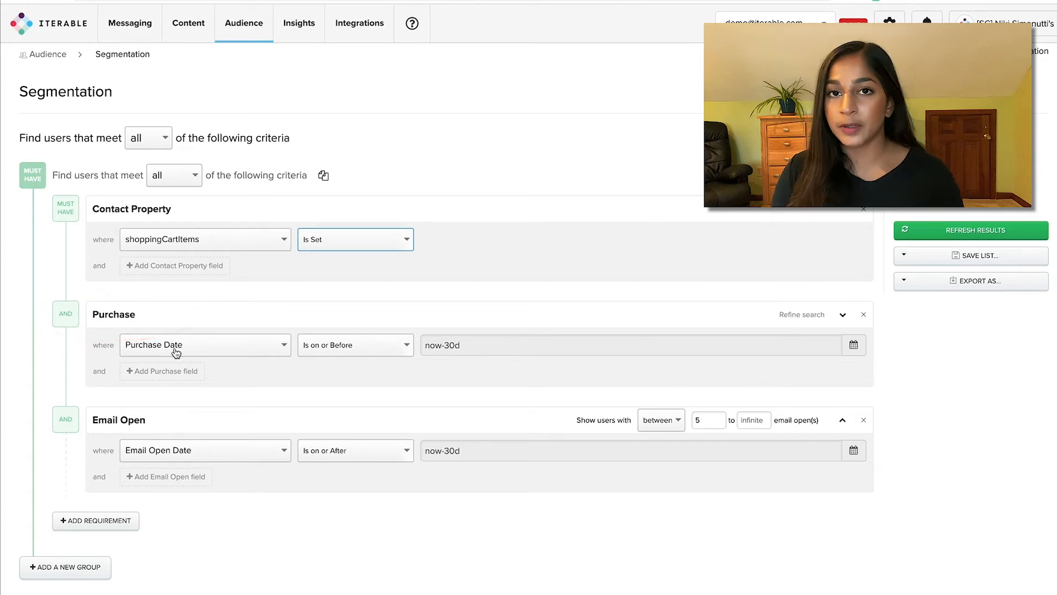
mouse_move(396, 354)
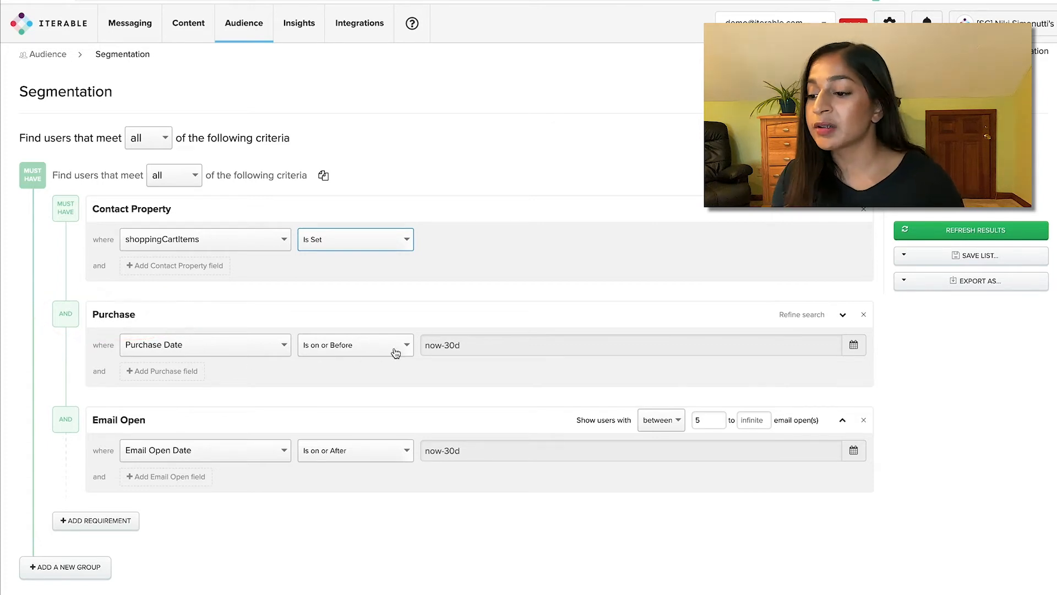
left_click(606, 345)
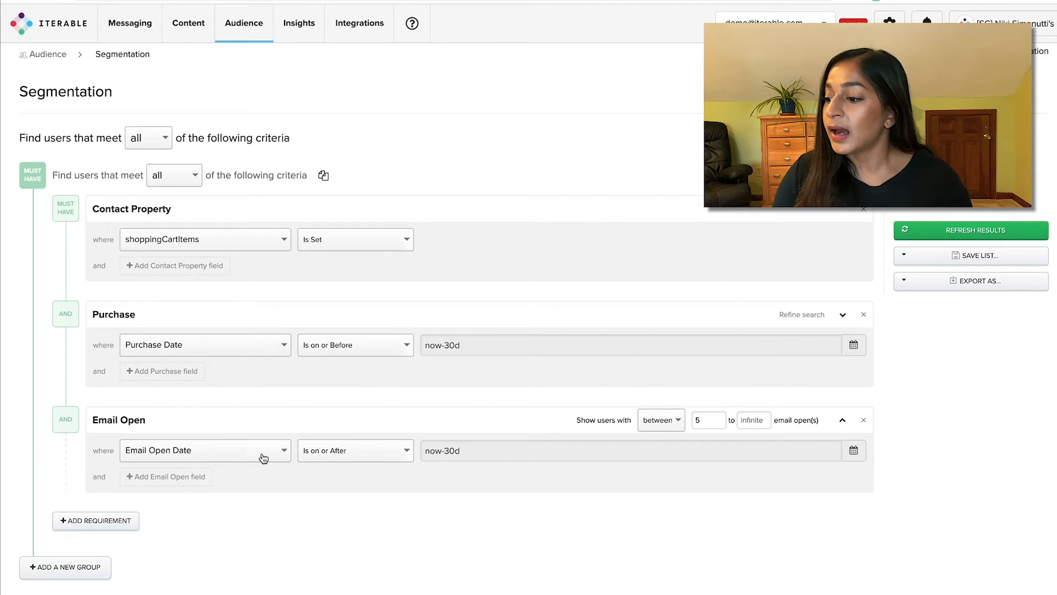
mouse_move(370, 459)
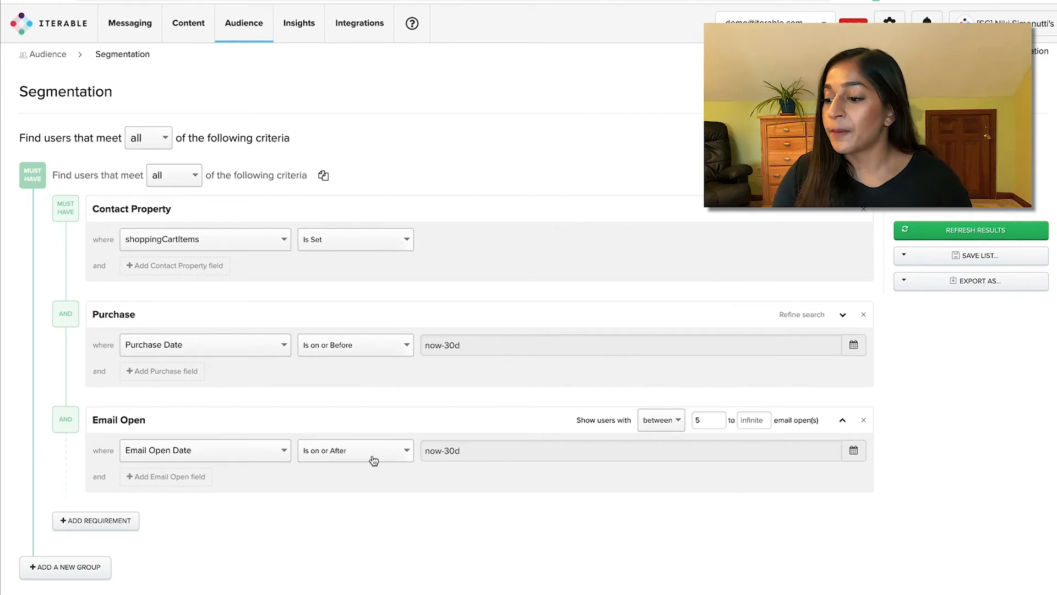
Check the email open date value now-30d and the minimum email opens count
left_click(630, 450)
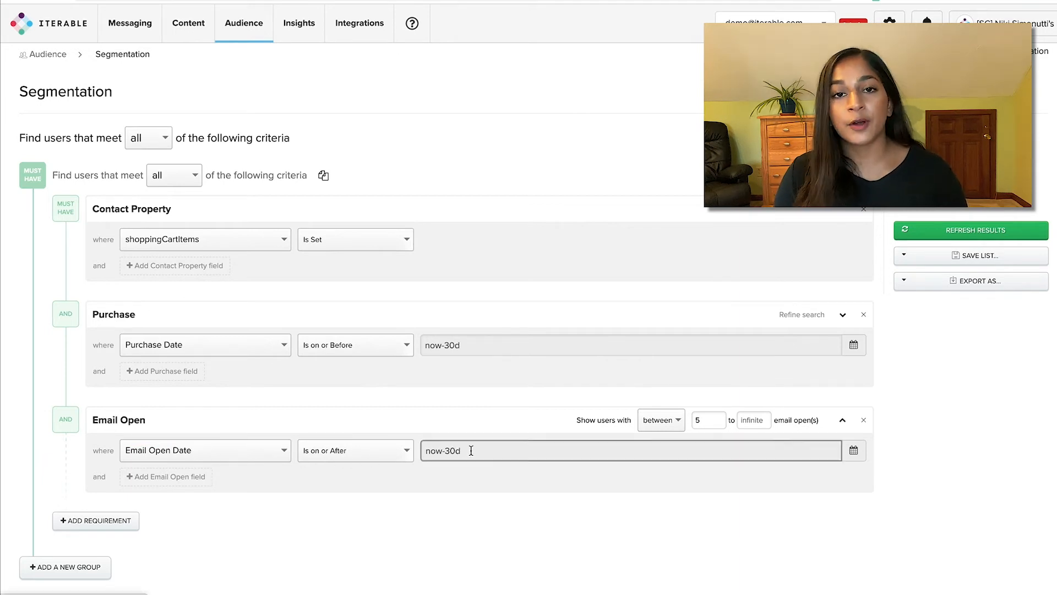
left_click(852, 450)
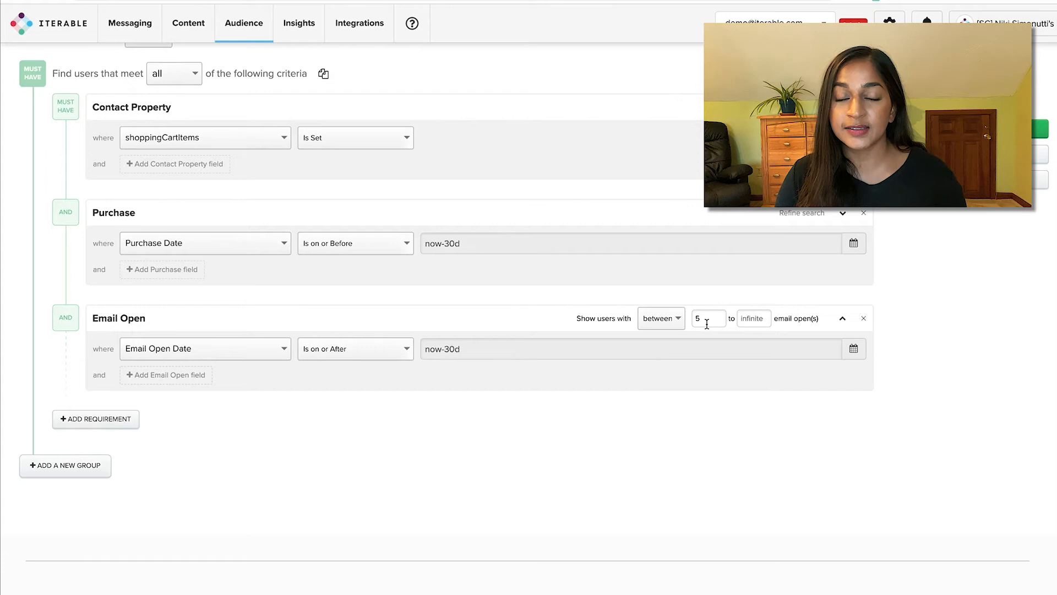
left_click(708, 318)
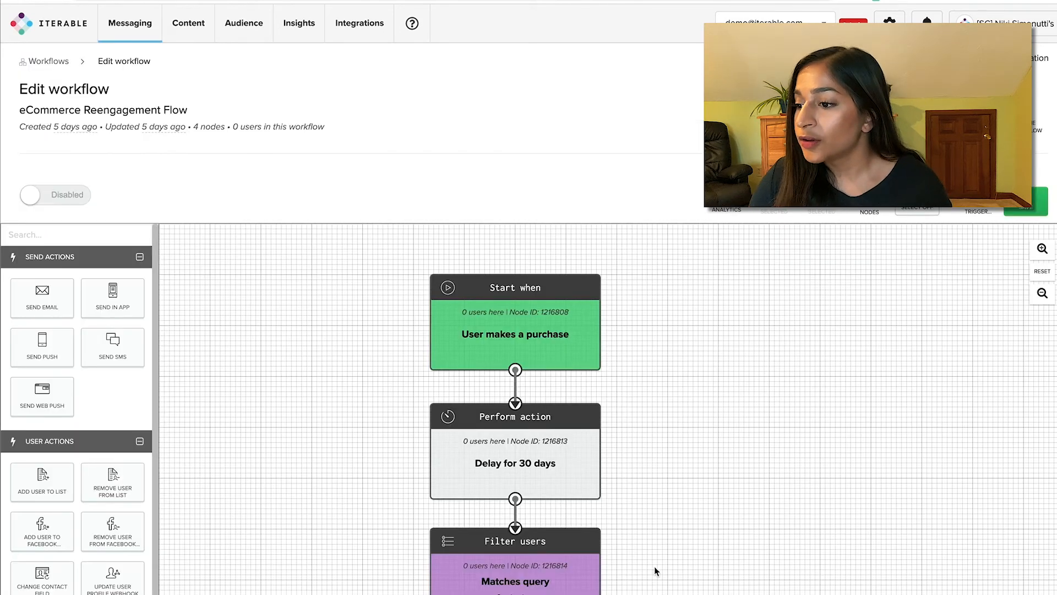
scroll("down", 3)
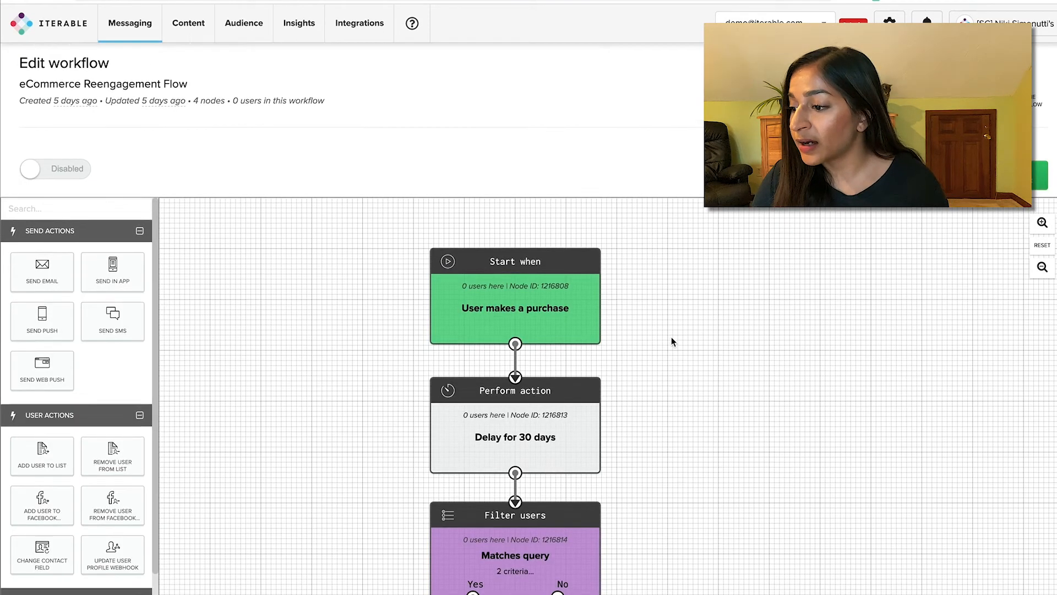
scroll("down", 3)
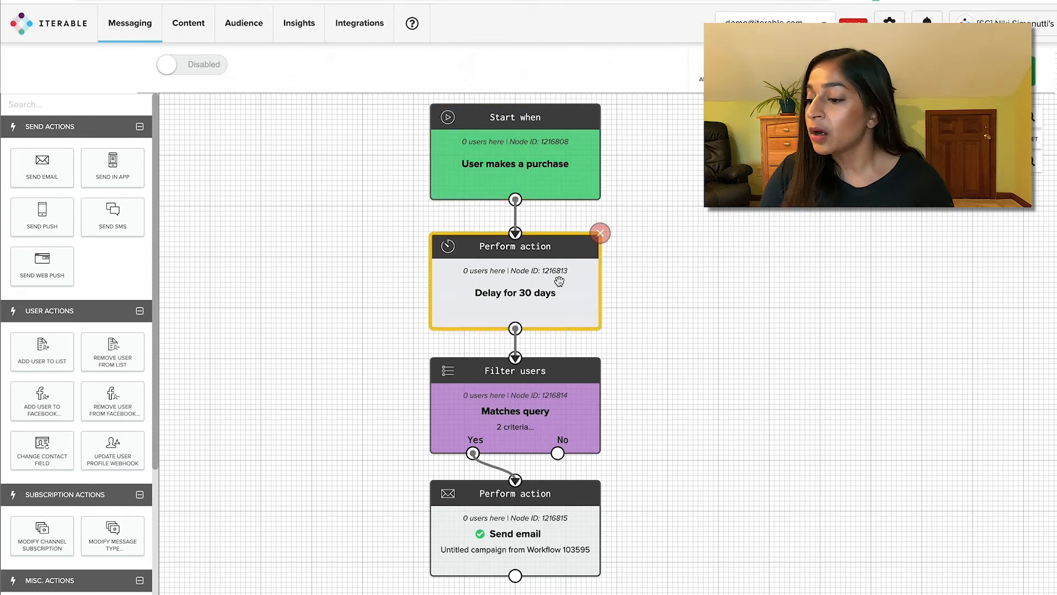
mouse_move(559, 353)
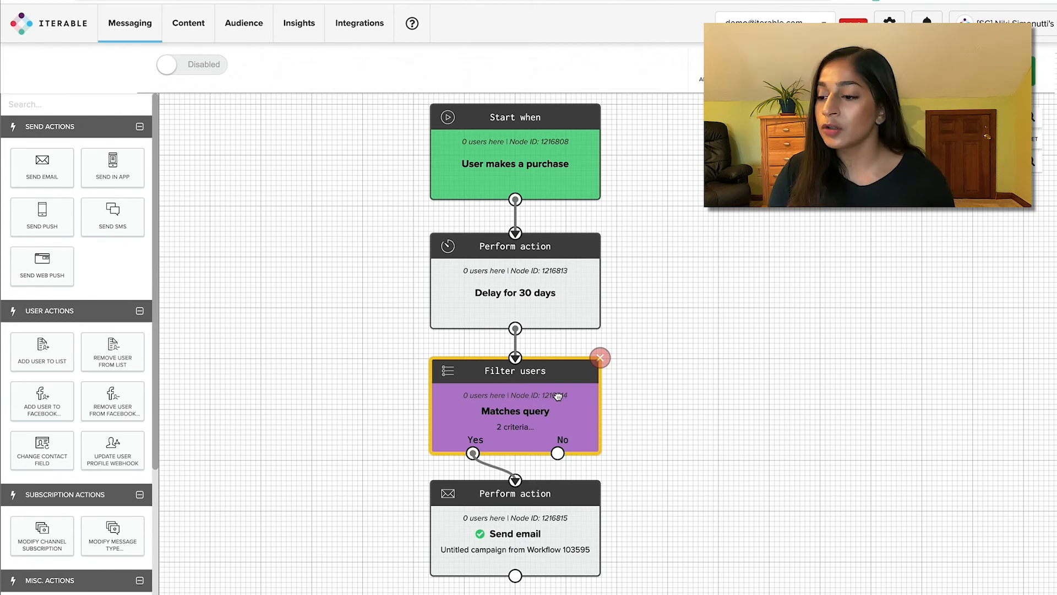
Open the Filter users node and scroll through its cart, email-open and purchase criteria
left_click(514, 411)
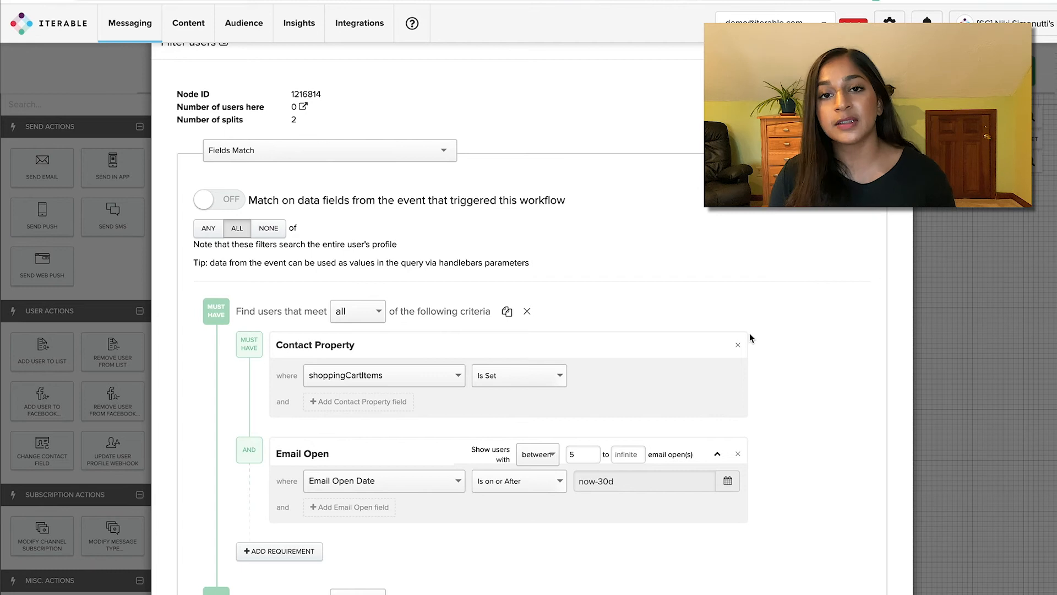
scroll("down", 3)
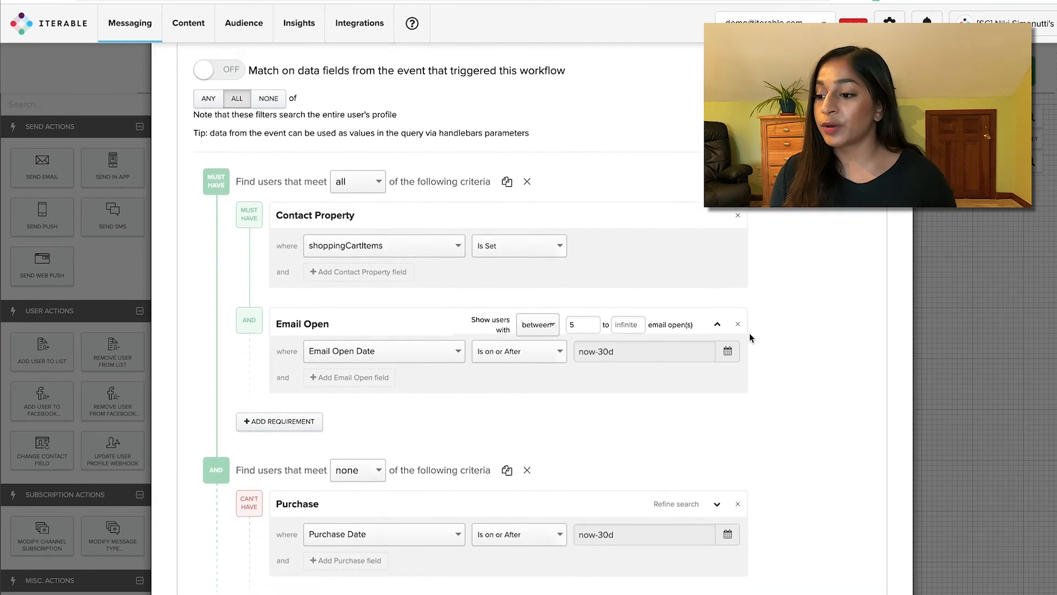
scroll("down", 3)
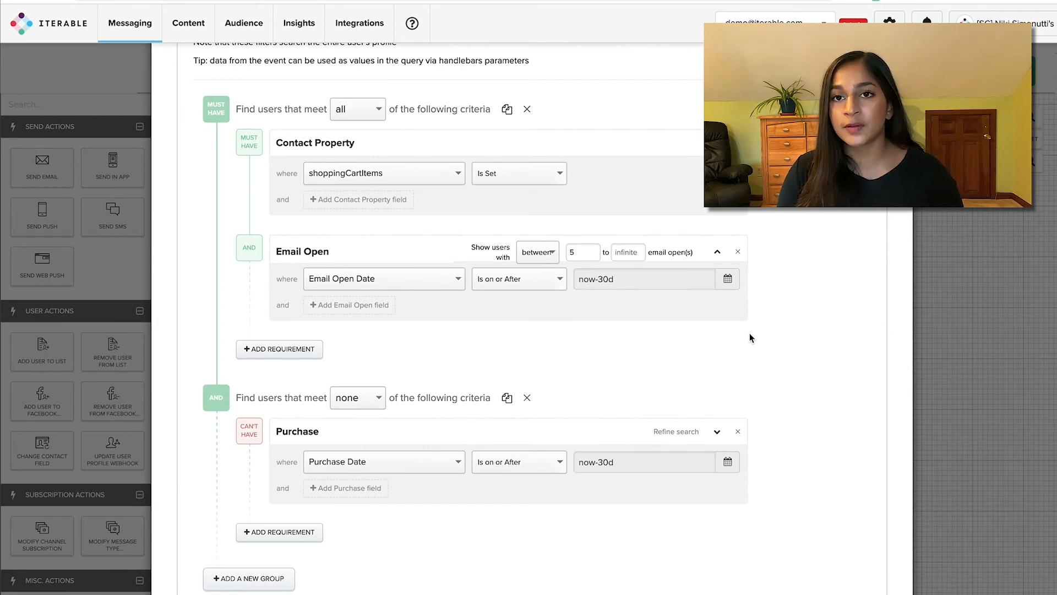
mouse_move(925, 363)
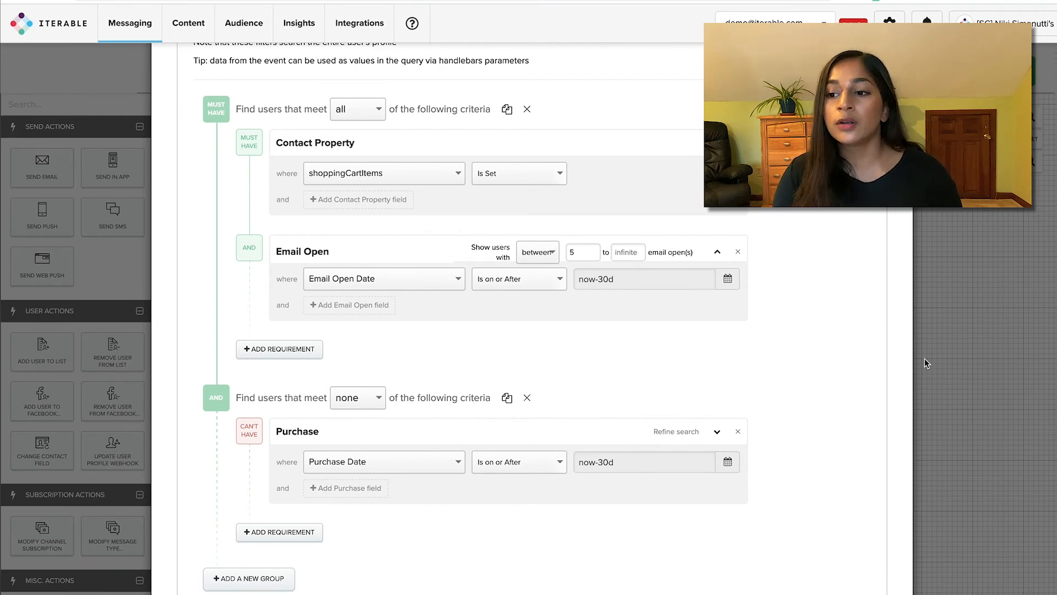